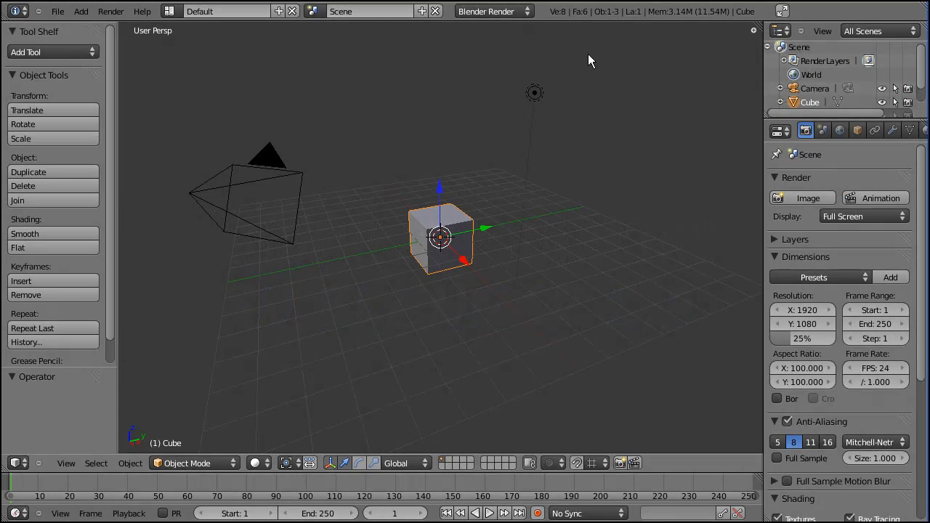
pyautogui.moveTo(750, 76)
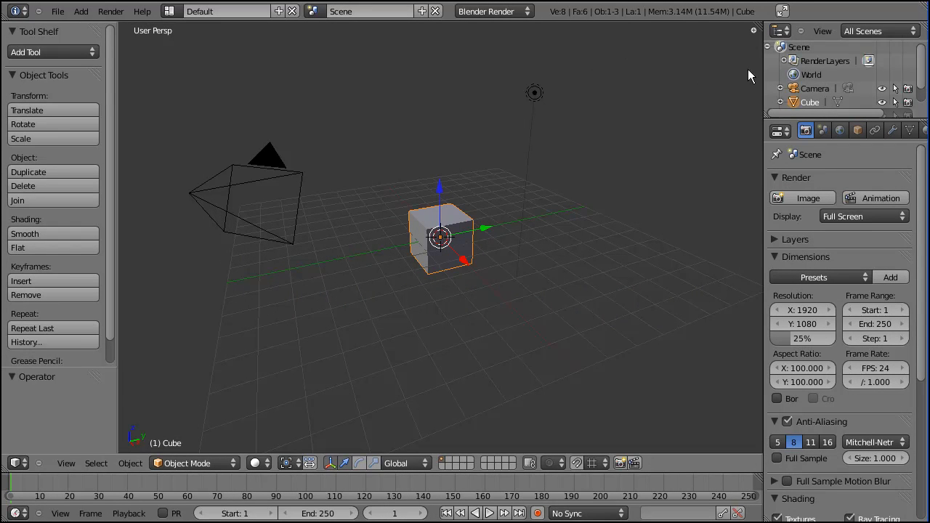
# Widen the Properties editor by dragging its border with the 3D View leftward
pyautogui.moveTo(763, 80); pyautogui.dragTo(595, 80)
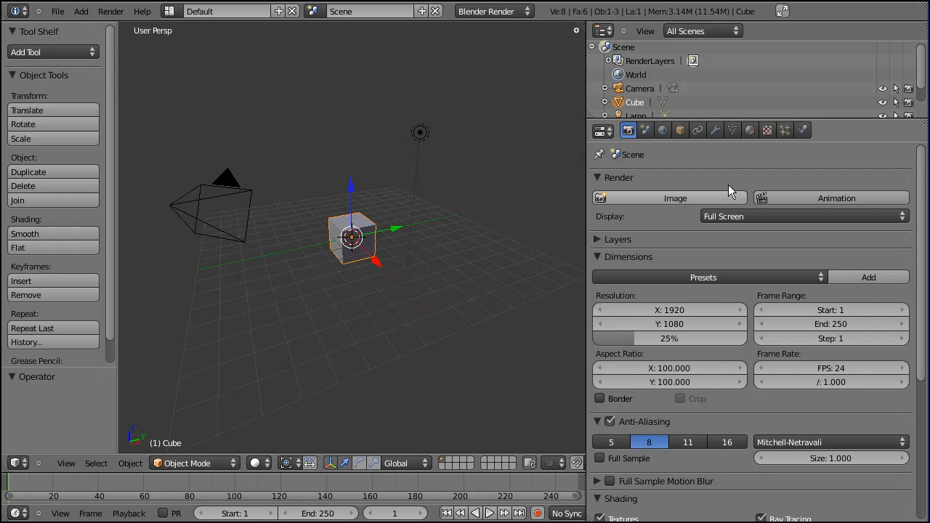
# In World settings, enable Indirect Lighting at factor 1.00 with Approximate gathering and Falloff on
pyautogui.click(663, 130)
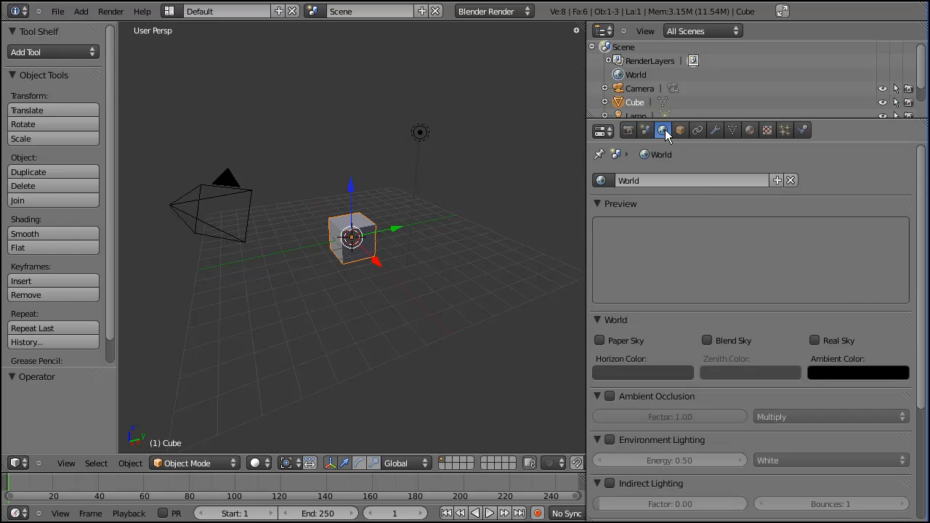
pyautogui.scroll(-3)
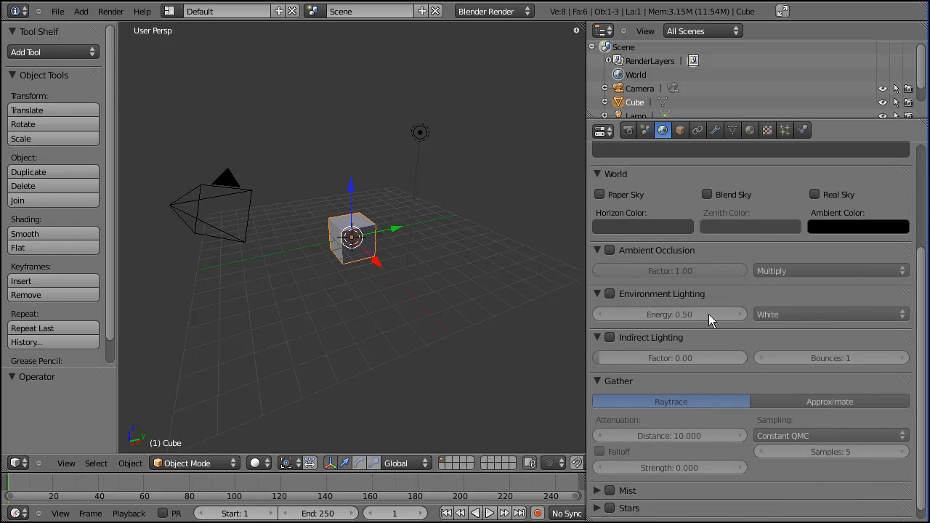
pyautogui.moveTo(610, 340)
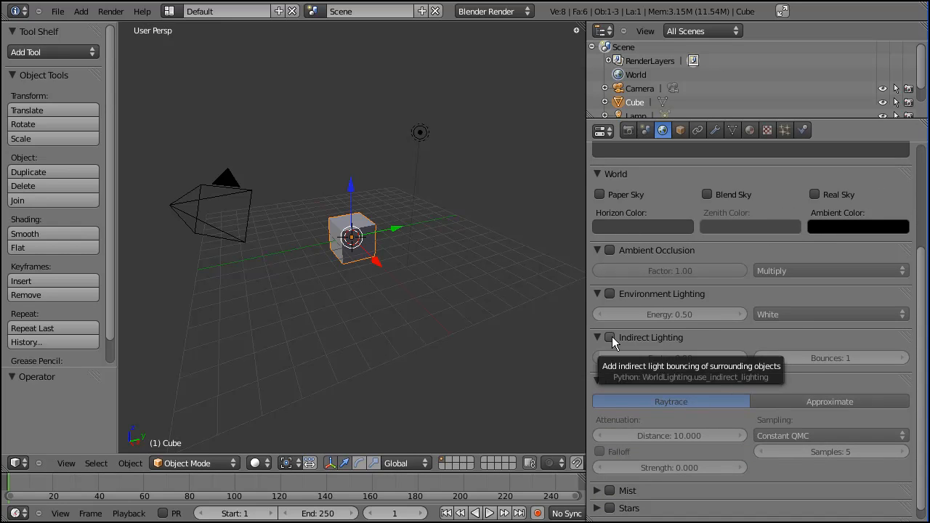
pyautogui.click(610, 337)
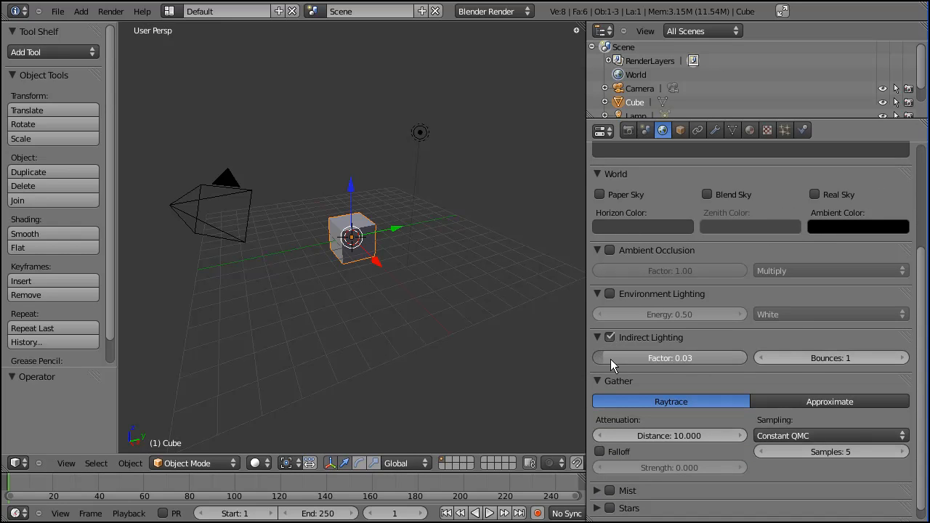
pyautogui.click(669, 358)
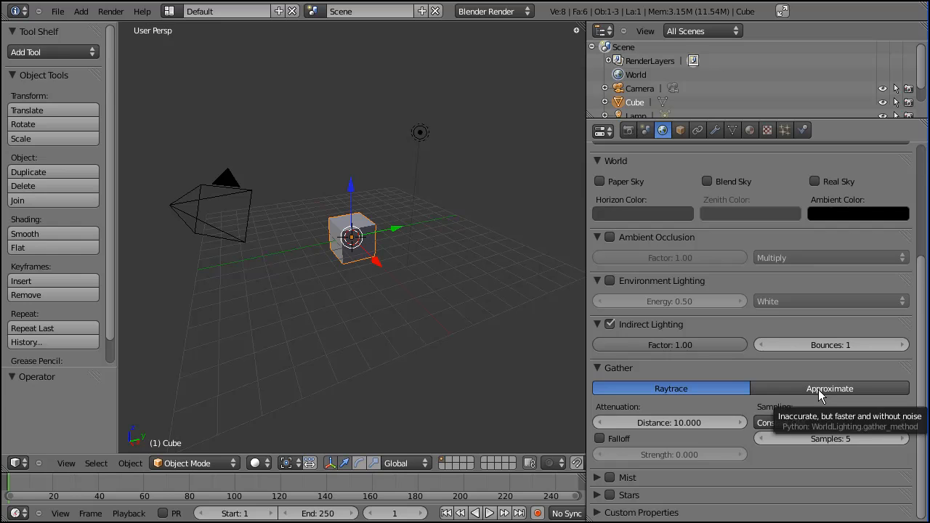
pyautogui.click(830, 388)
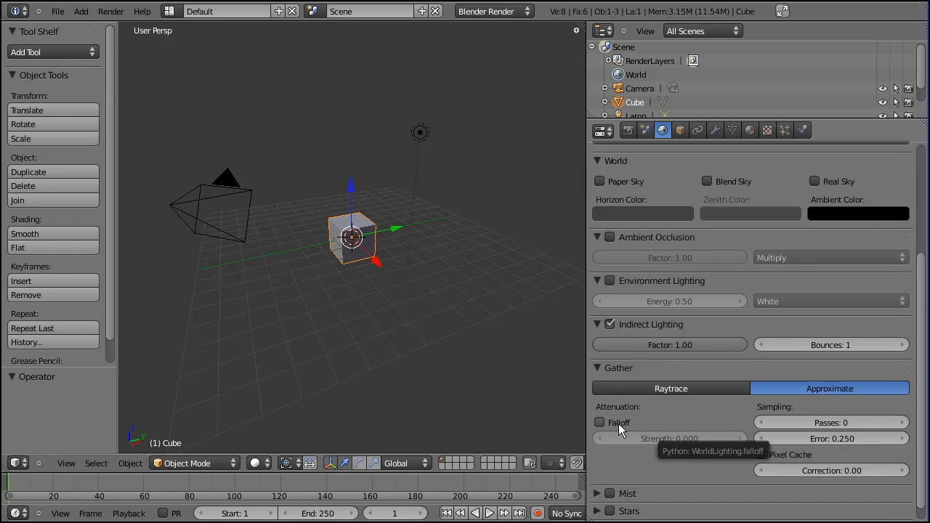
pyautogui.click(599, 421)
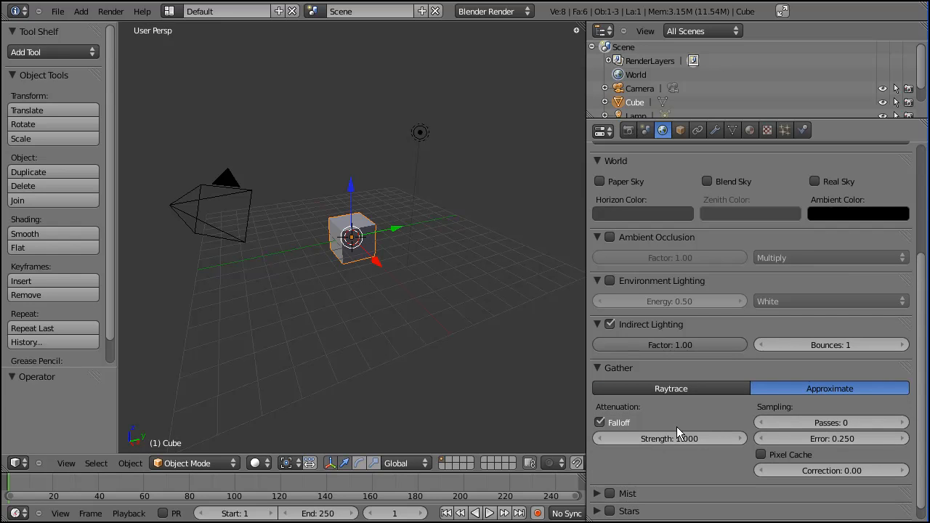
pyautogui.moveTo(602, 192)
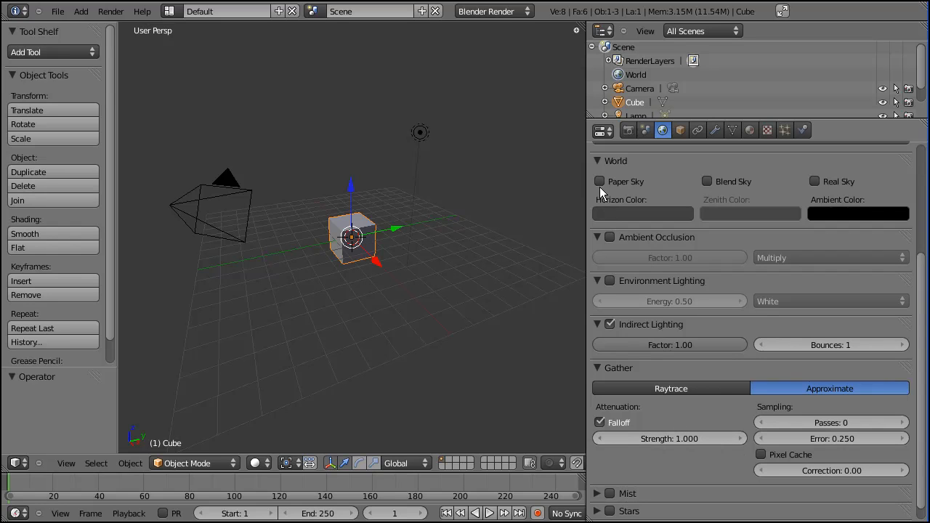
pyautogui.moveTo(389, 231)
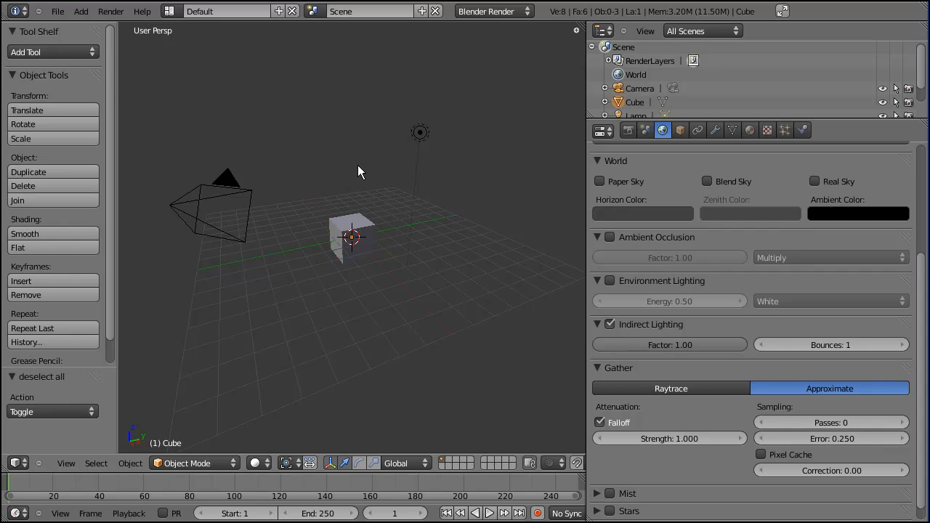
pyautogui.moveTo(393, 234)
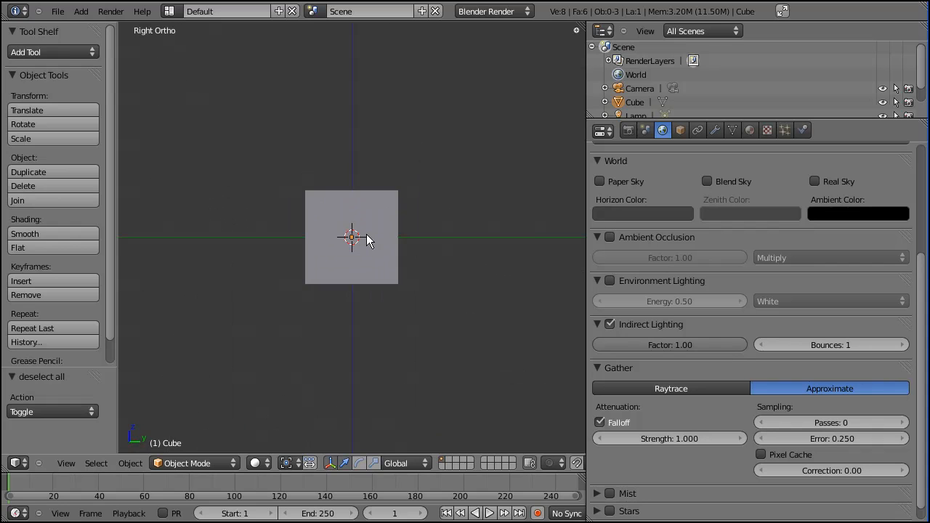
# In Edit Mode, delete only the cube's side face and return to Object Mode
pyautogui.press('Tab')
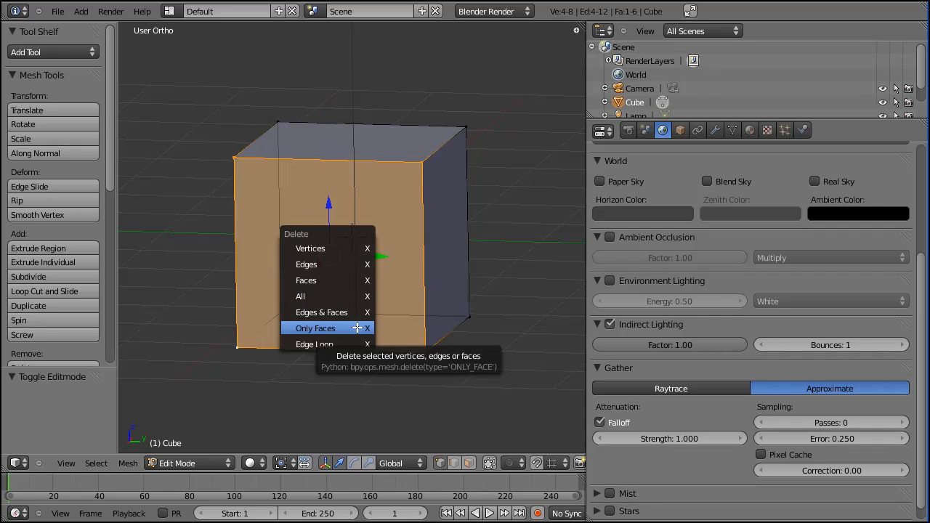
pyautogui.click(315, 328)
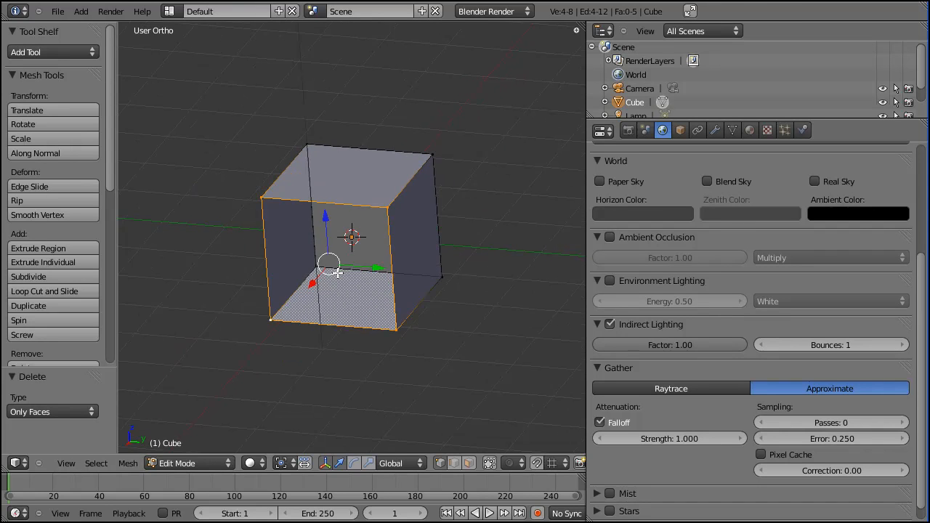
pyautogui.press('Tab')
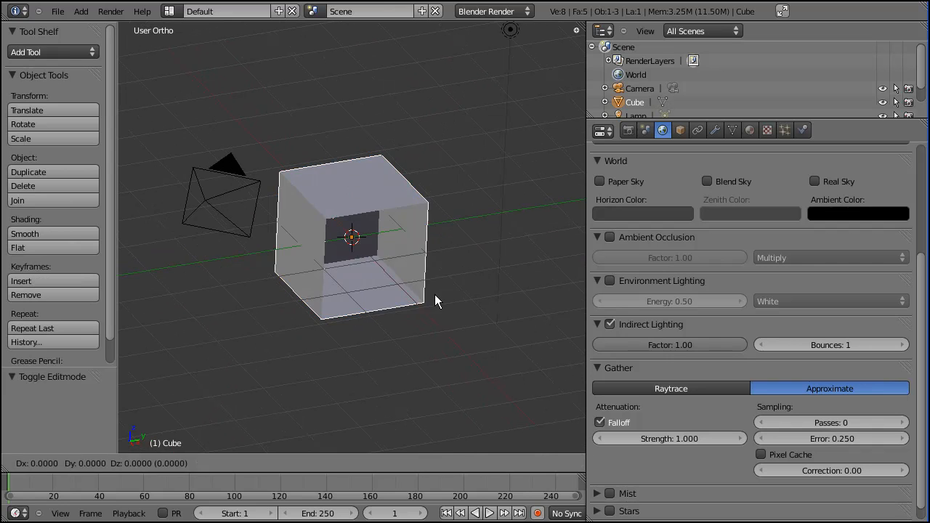
# Scale the cube up into a room around the camera and look through the camera
pyautogui.click(221, 200)
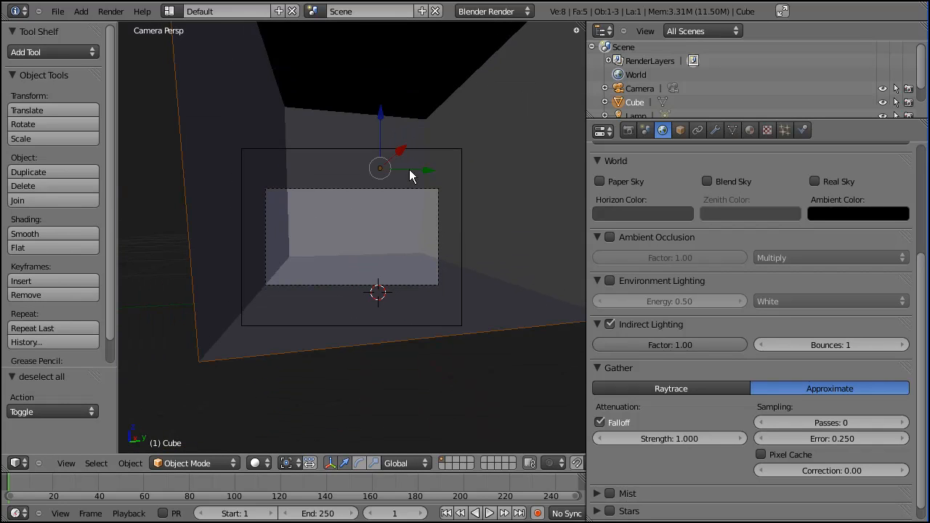
# Set the box material's Diffuse Intensity to 1.000 and Specular Intensity to 0.000
pyautogui.click(750, 131)
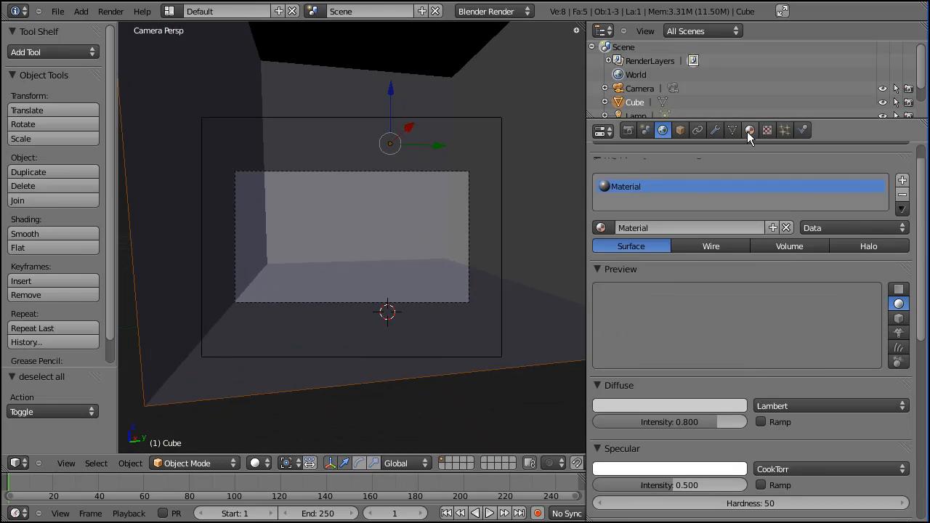
pyautogui.click(750, 131)
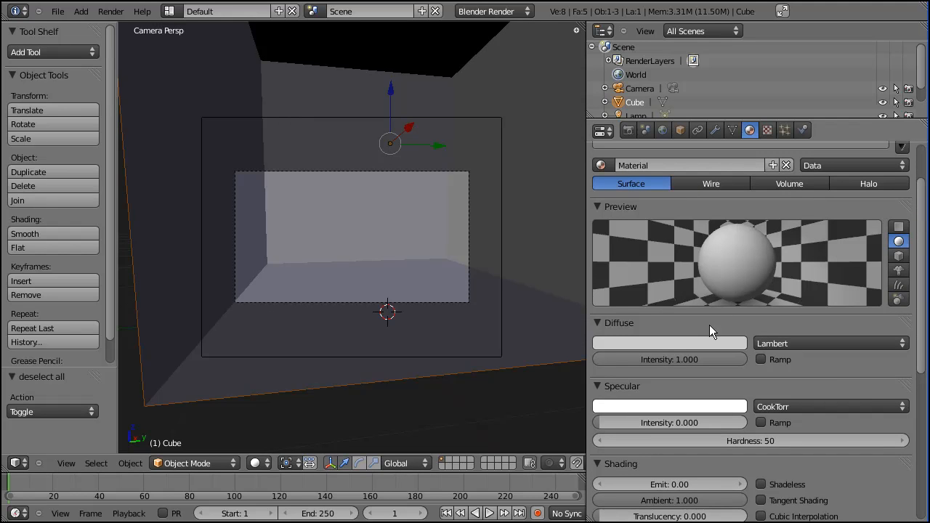
pyautogui.moveTo(459, 156)
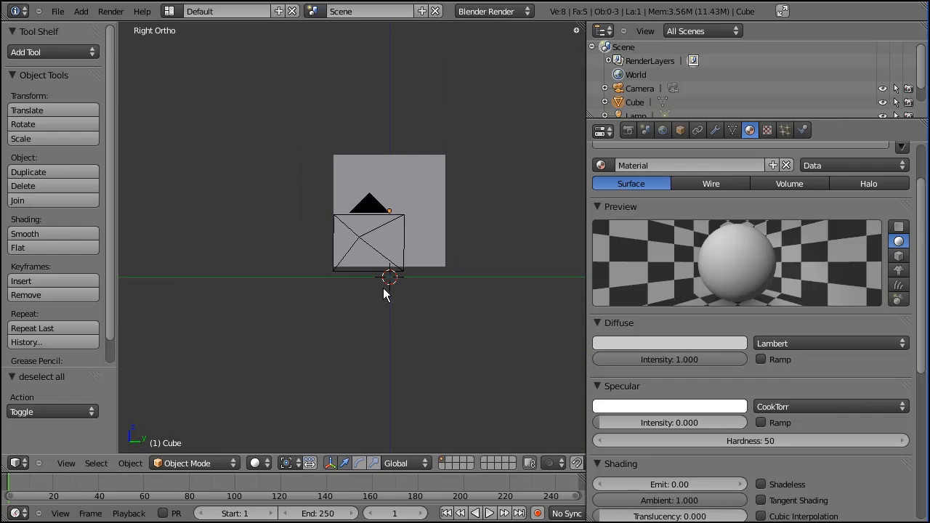
# Add a UV Sphere mesh inside the box room
pyautogui.scroll(3)
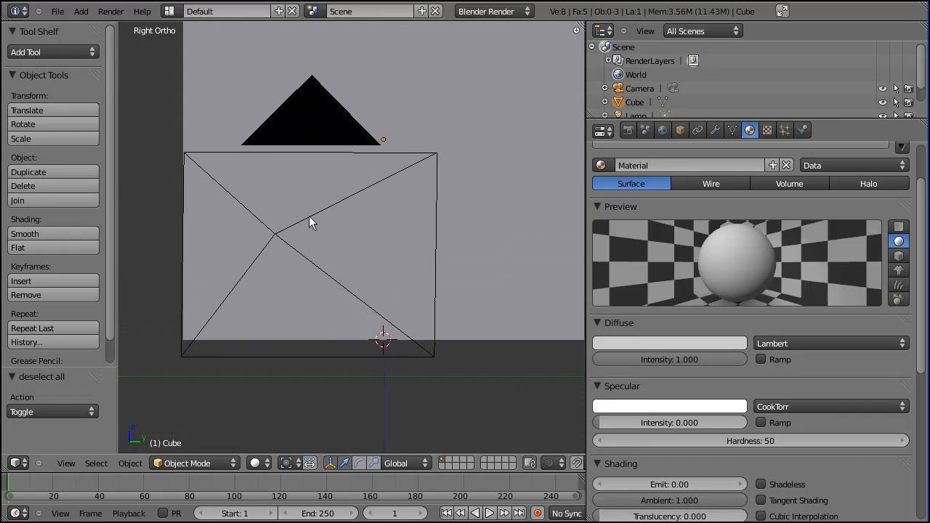
pyautogui.moveTo(308, 224); pyautogui.dragTo(407, 217)
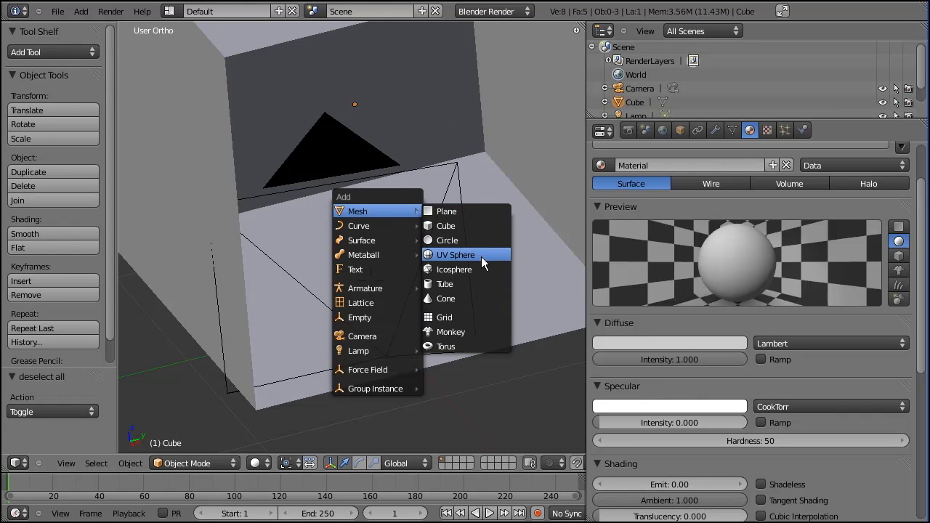
pyautogui.click(455, 254)
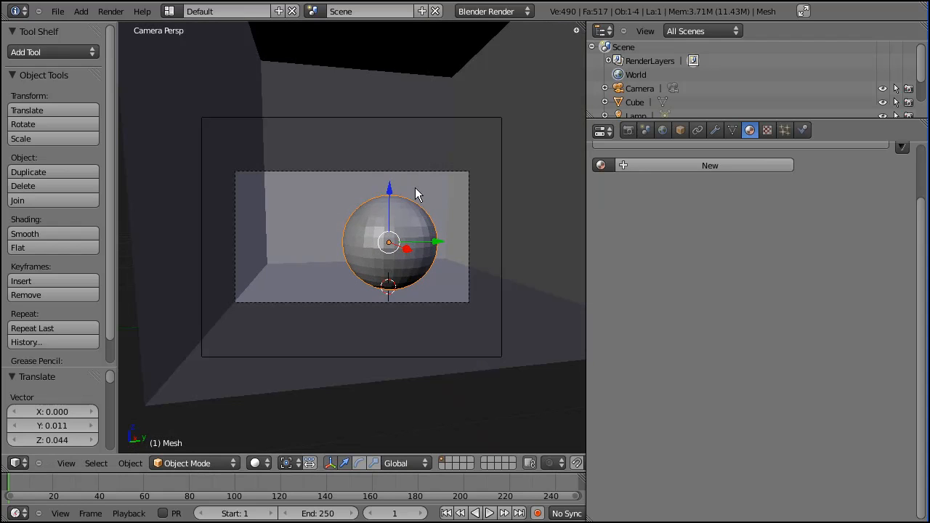
pyautogui.moveTo(464, 228)
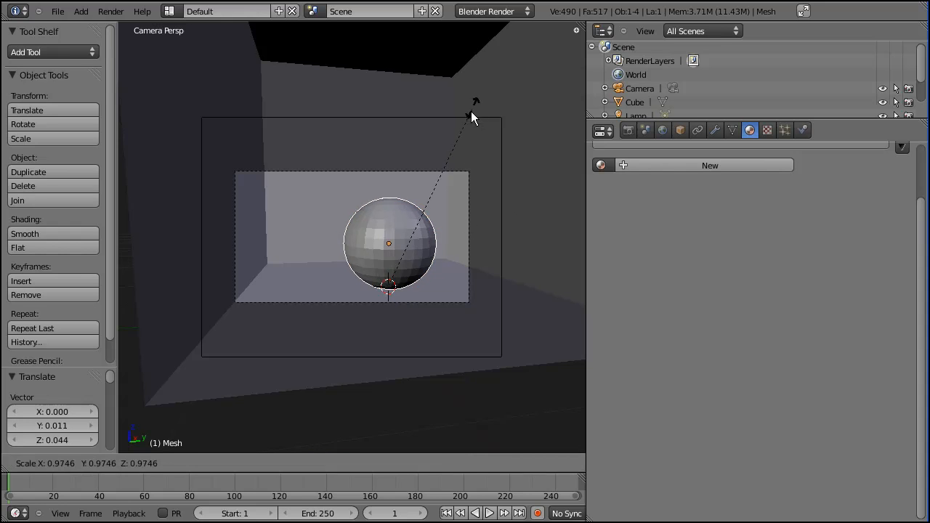
pyautogui.moveTo(507, 78)
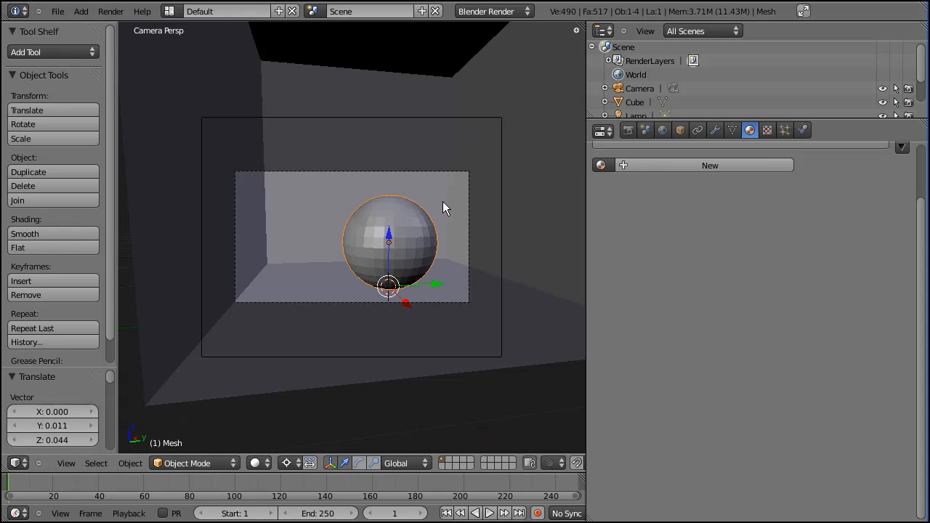
pyautogui.moveTo(433, 195)
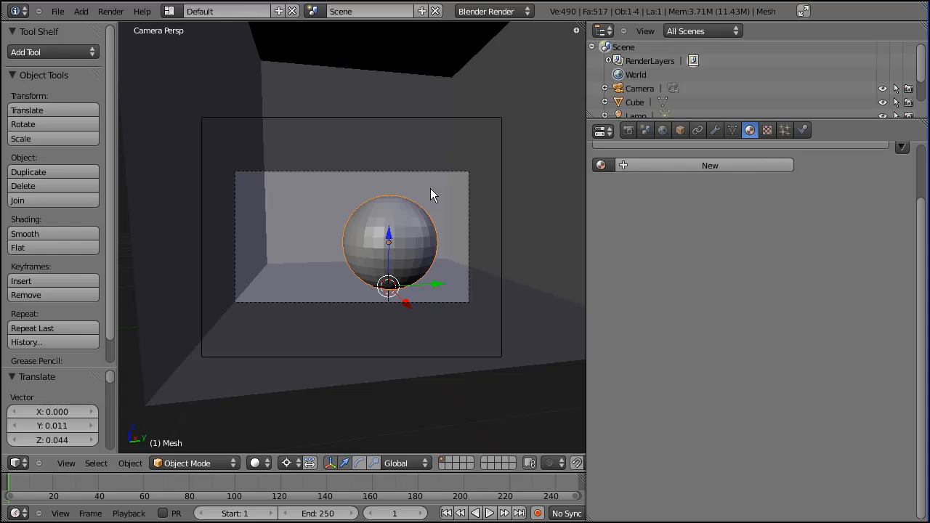
pyautogui.moveTo(385, 298)
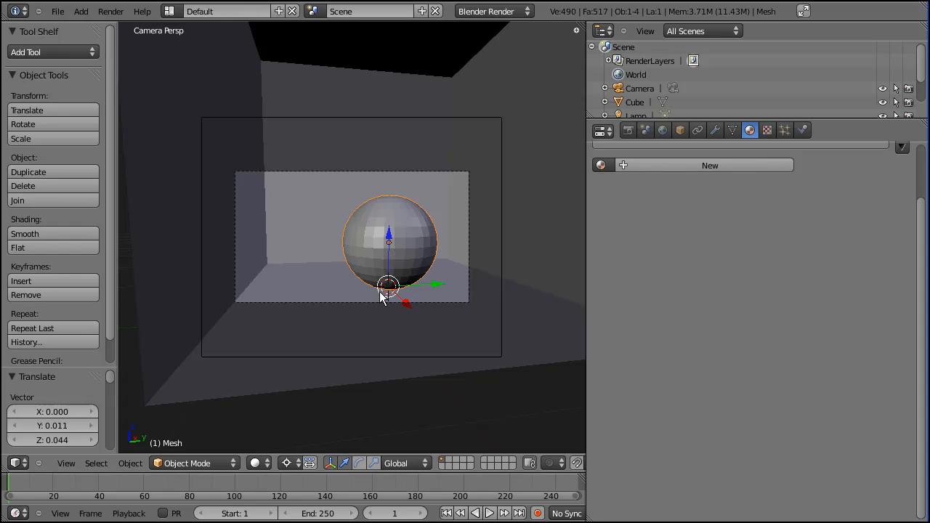
pyautogui.moveTo(332, 273)
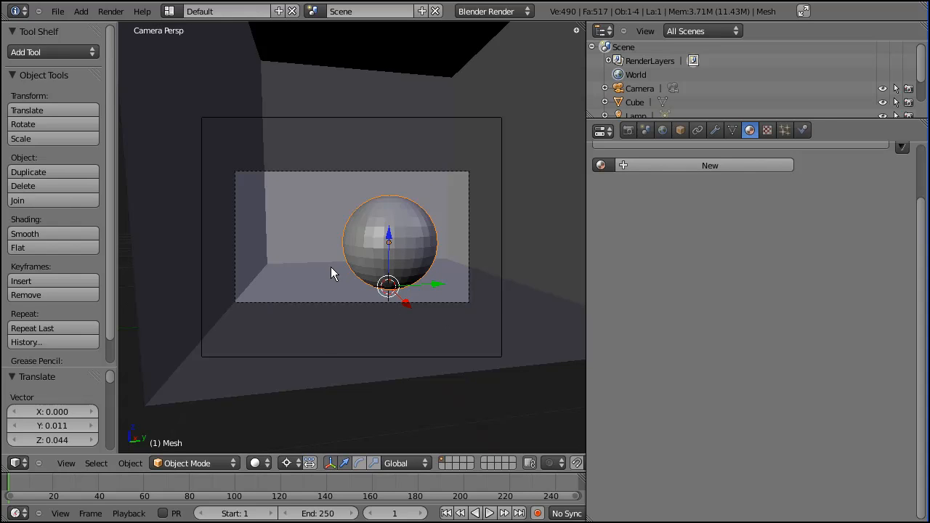
pyautogui.moveTo(366, 264)
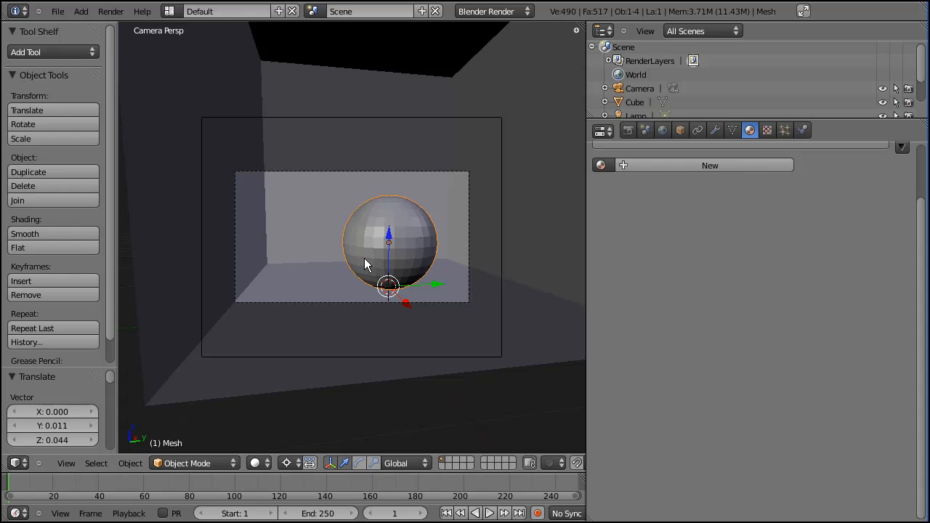
pyautogui.moveTo(491, 167)
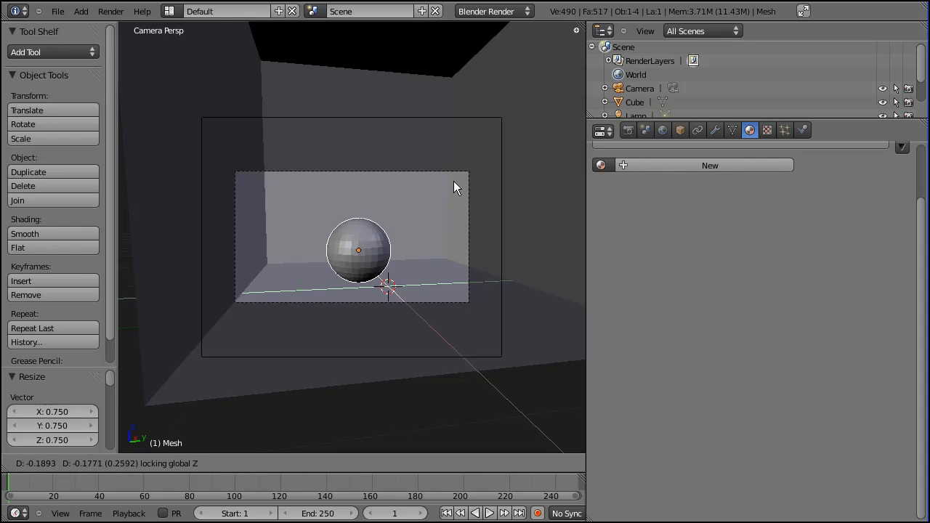
pyautogui.moveTo(468, 189)
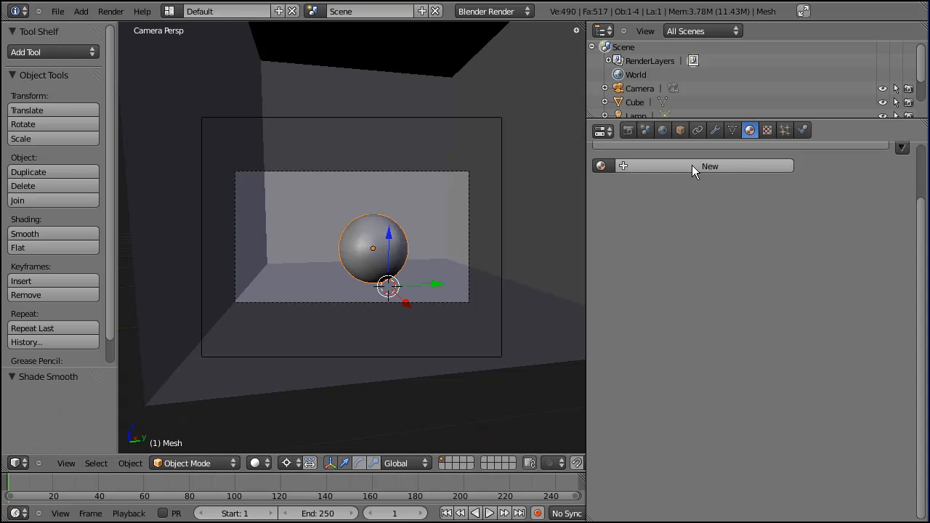
# Create a new material 'glow' for the sphere with Emit set to 2.00
pyautogui.click(709, 166)
pyautogui.write('glow')
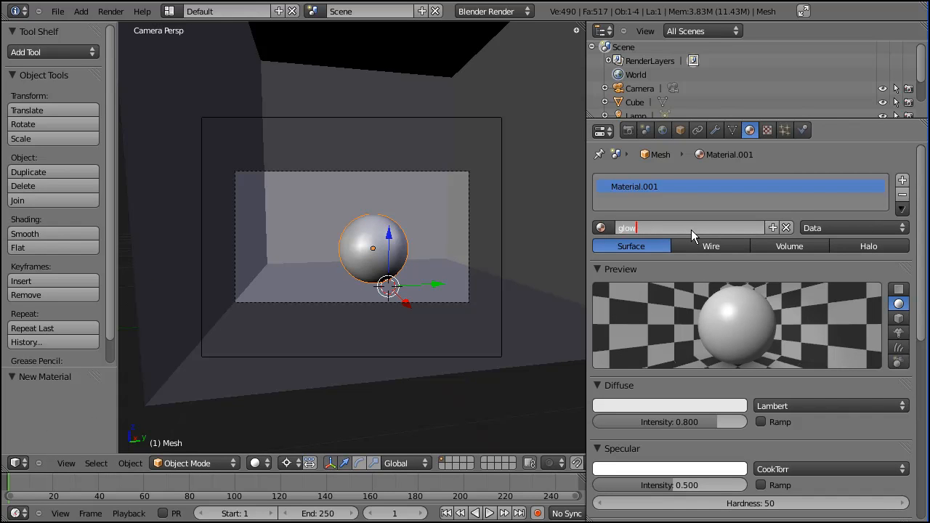
pyautogui.scroll(-3)
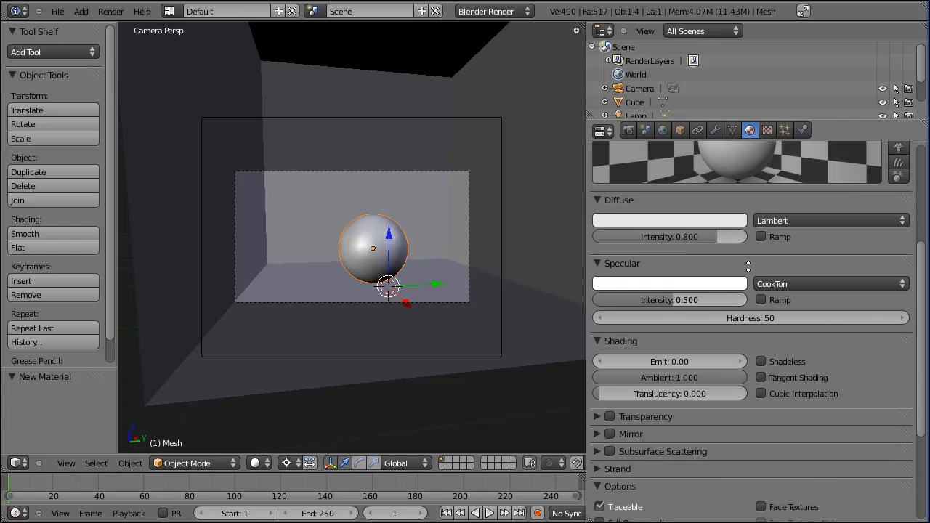
pyautogui.click(668, 360)
pyautogui.write('2')
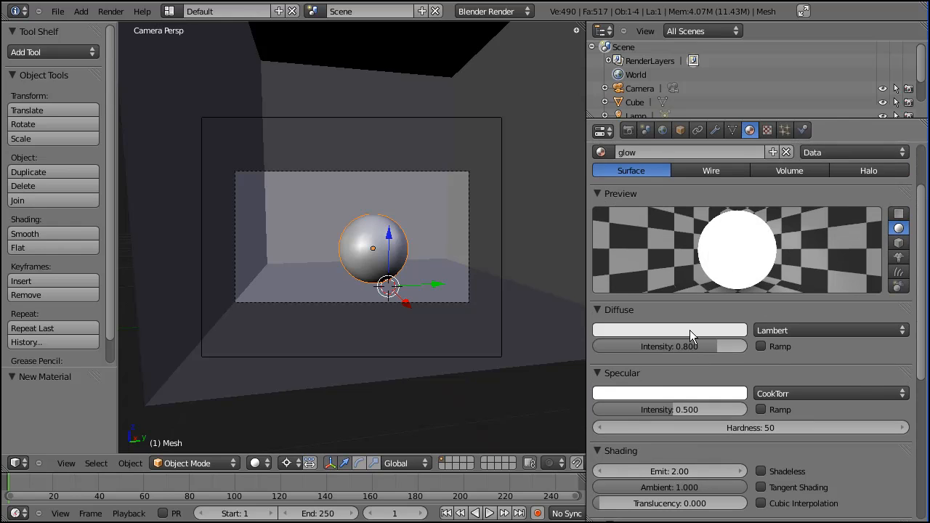
# Pick a light sky-blue diffuse colour for the glow material on the colour wheel
pyautogui.click(669, 329)
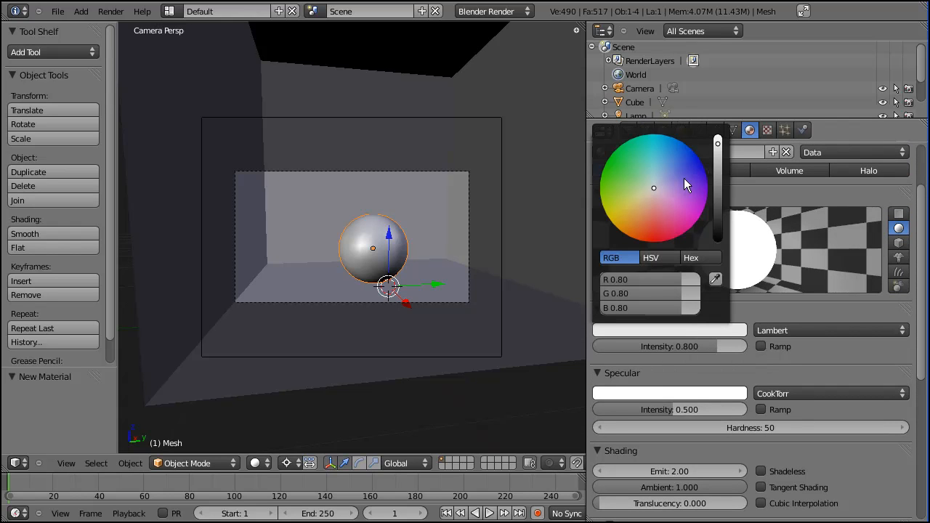
pyautogui.moveTo(651, 314)
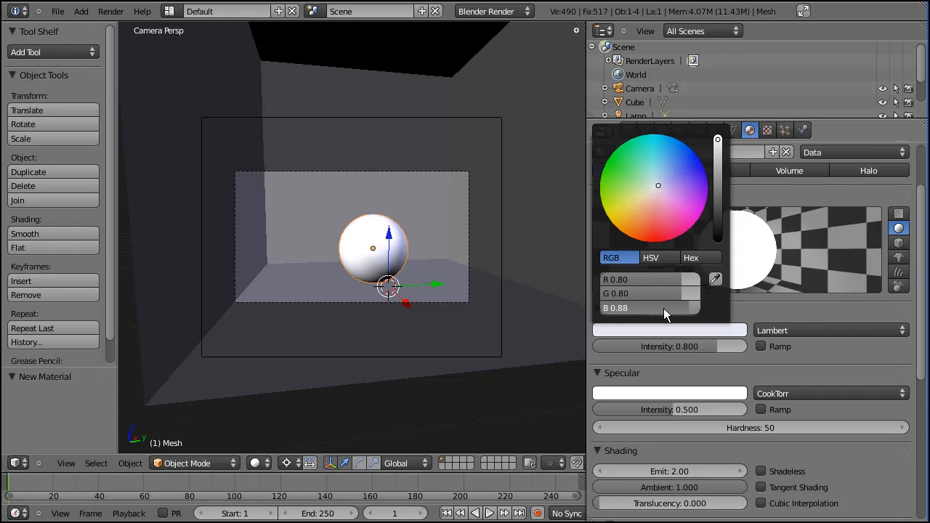
pyautogui.moveTo(647, 308); pyautogui.dragTo(690, 308)
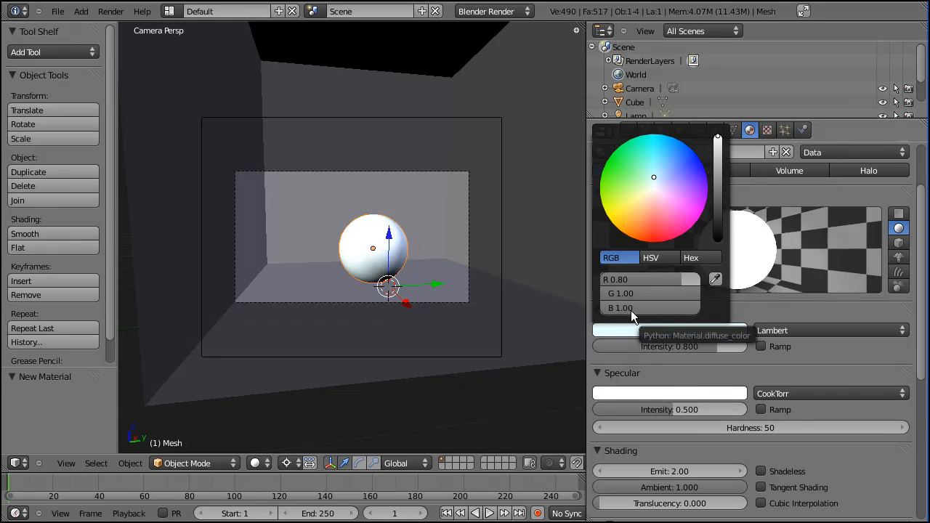
pyautogui.moveTo(622, 316)
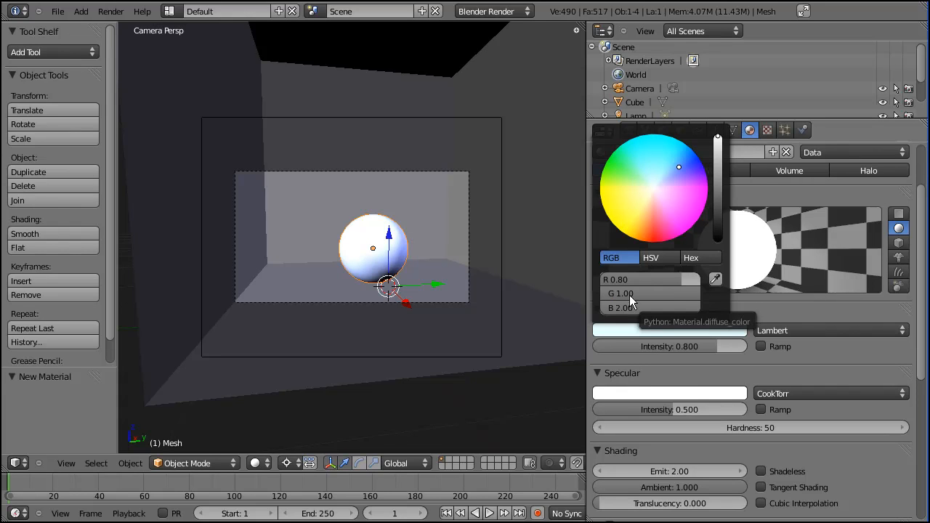
pyautogui.click(680, 160)
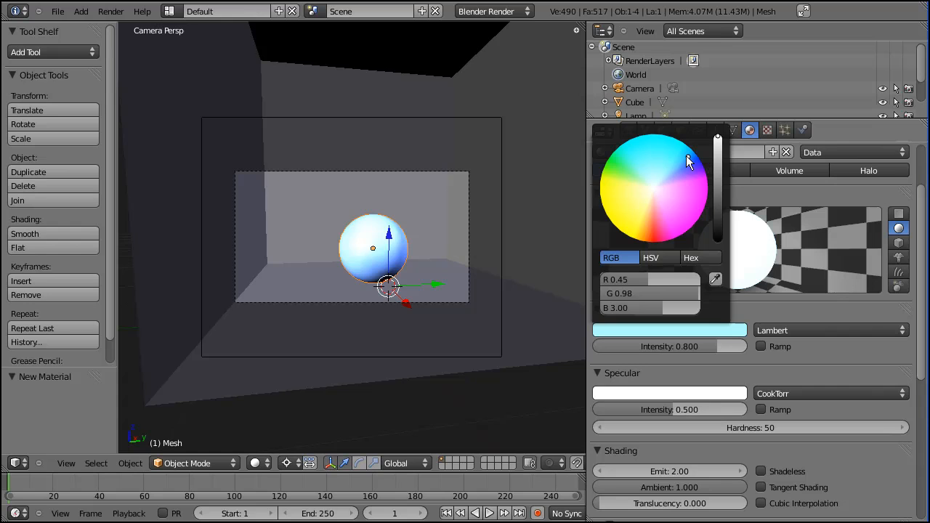
pyautogui.click(691, 163)
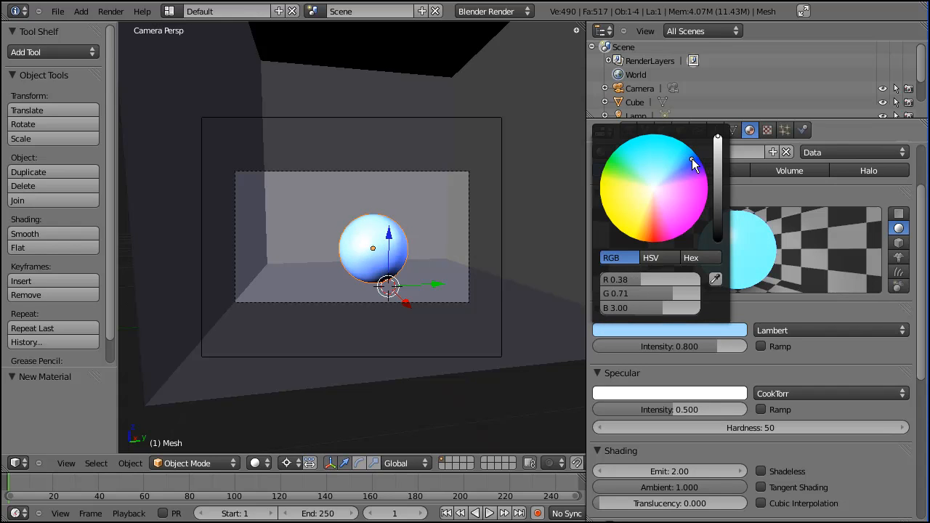
pyautogui.click(695, 161)
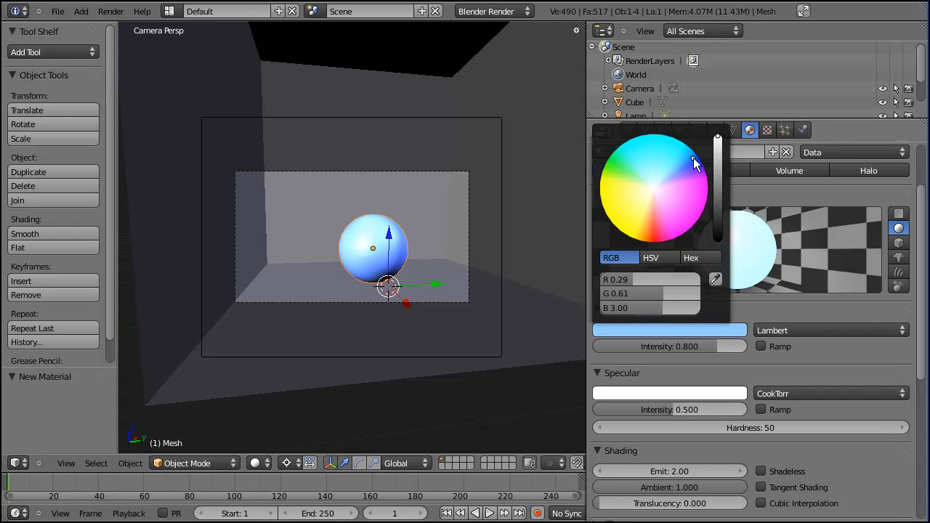
pyautogui.click(385, 233)
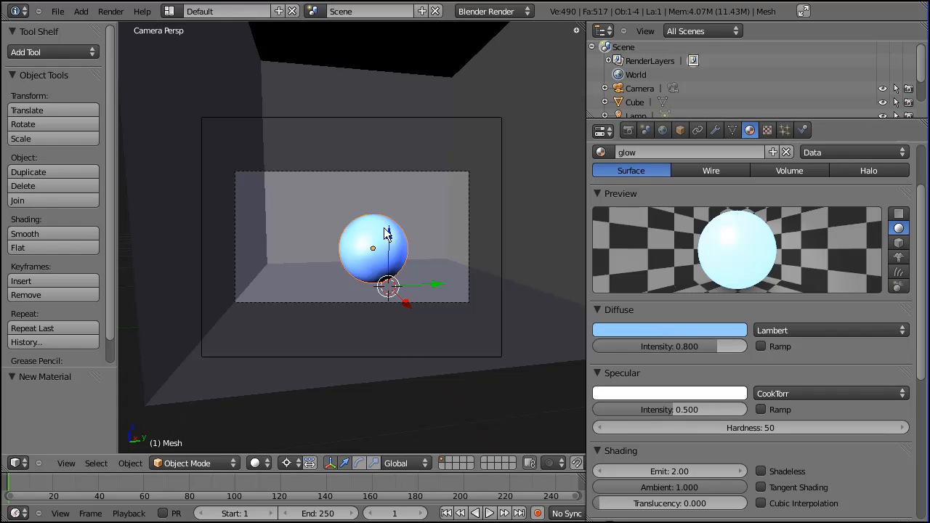
# Render the glowing sphere in the room, then select and delete the lamp
pyautogui.click(389, 212)
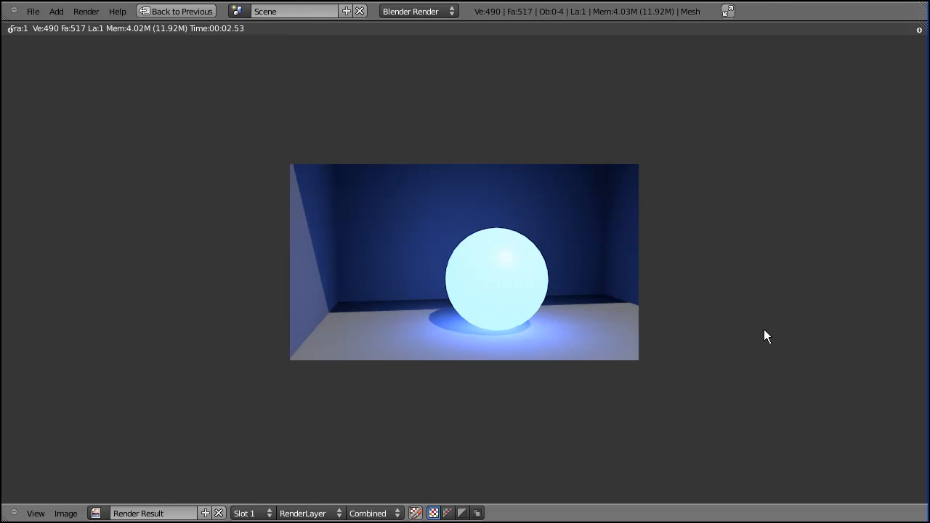
pyautogui.moveTo(747, 318)
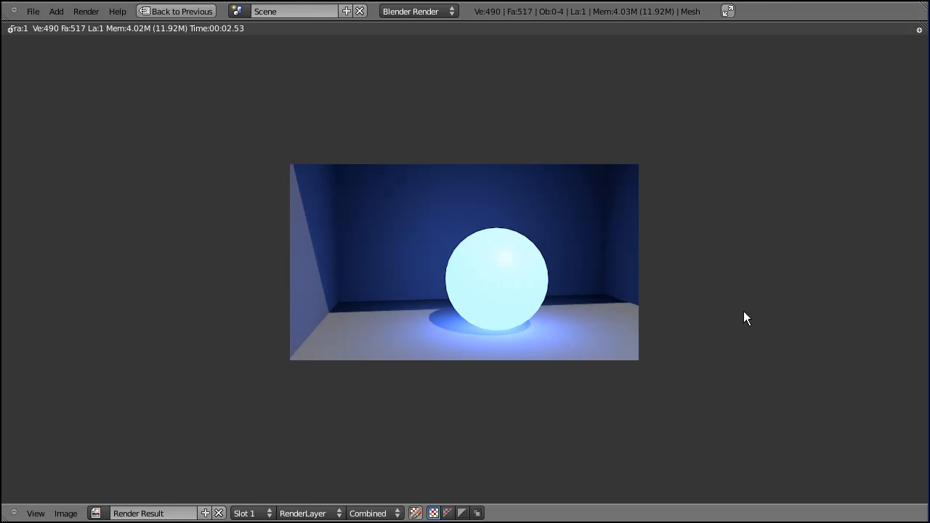
pyautogui.moveTo(529, 288)
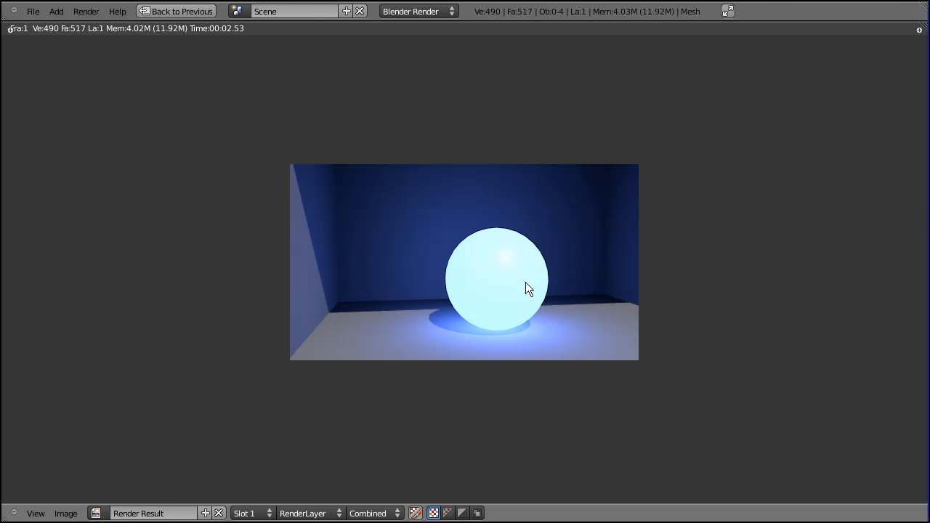
pyautogui.moveTo(498, 264)
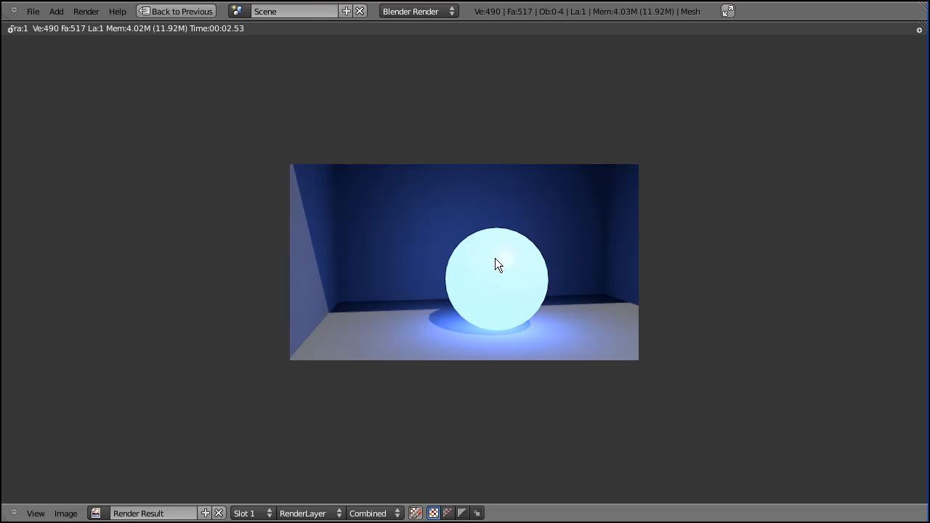
pyautogui.moveTo(609, 256)
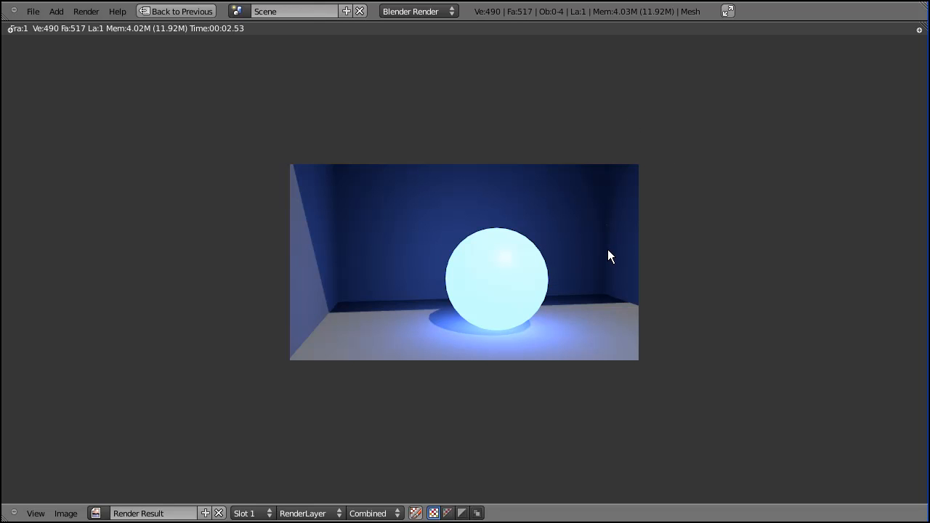
pyautogui.moveTo(604, 253)
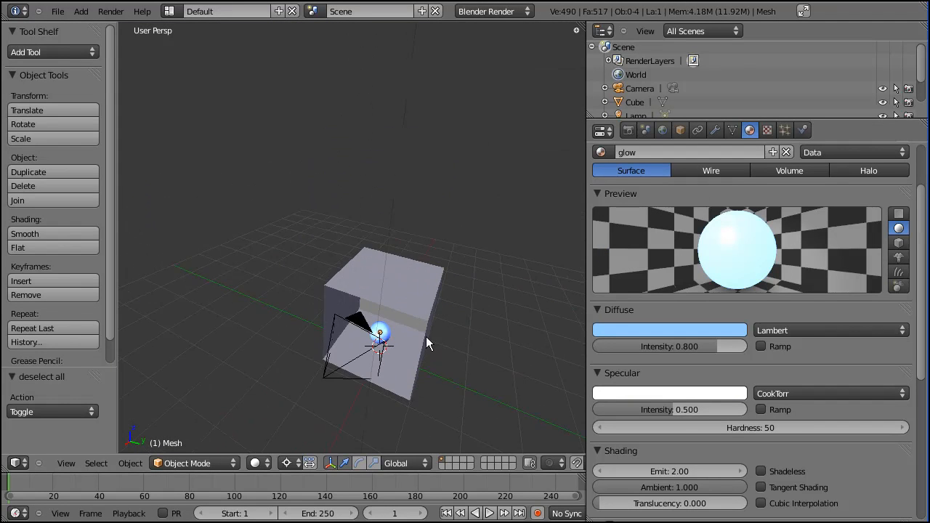
pyautogui.click(410, 194)
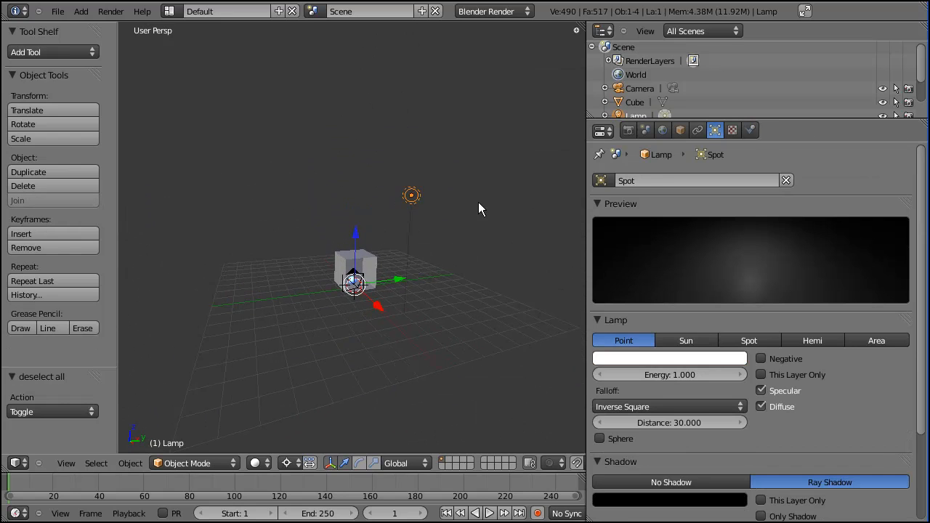
pyautogui.click(662, 129)
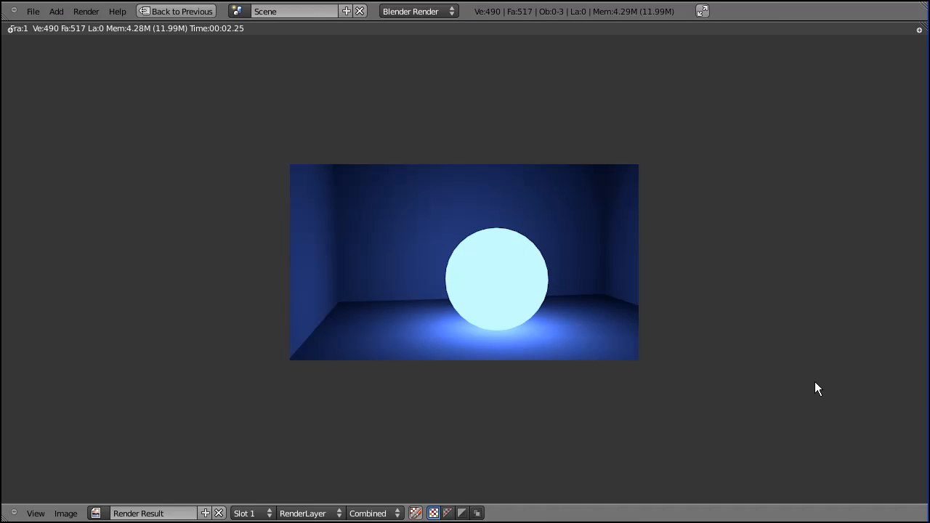
pyautogui.moveTo(802, 381)
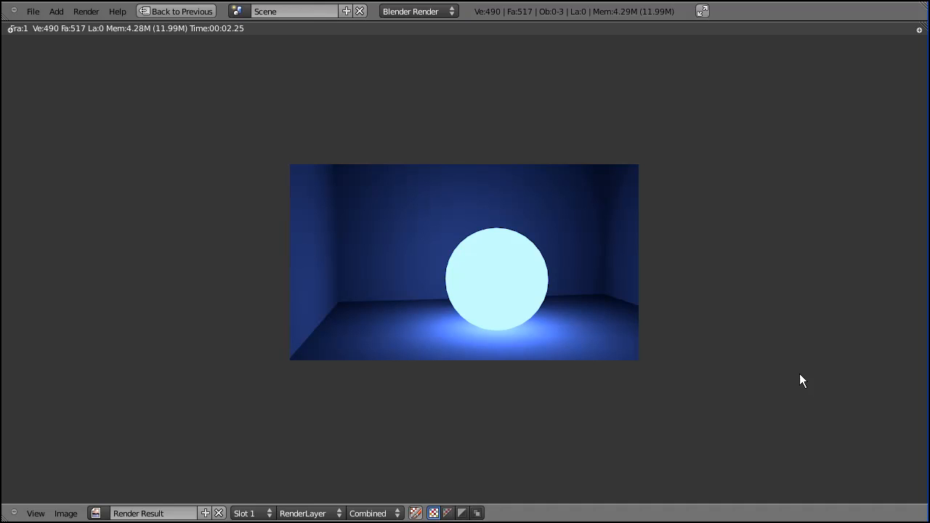
pyautogui.moveTo(771, 379)
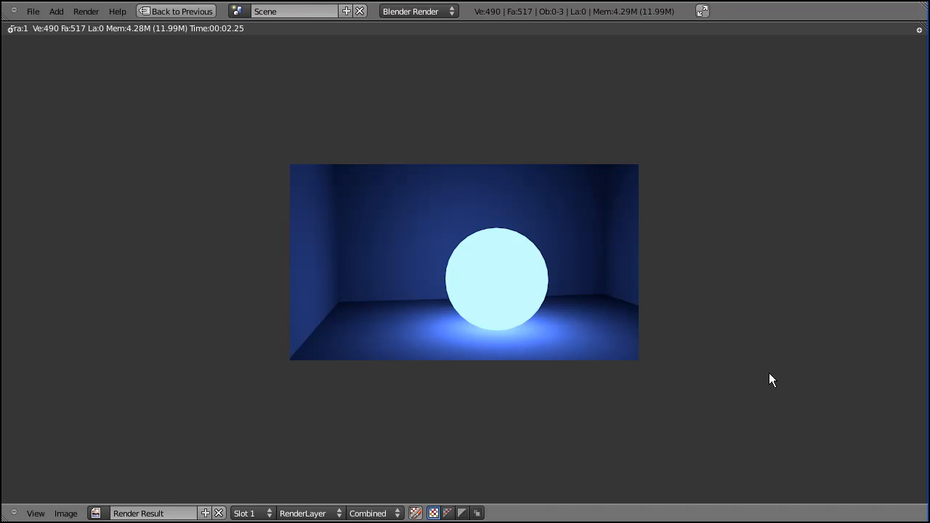
pyautogui.moveTo(764, 380)
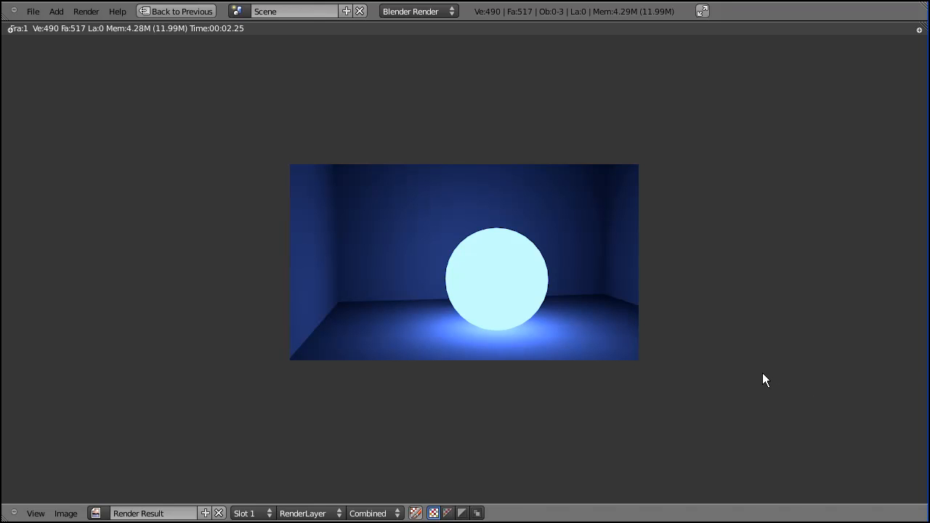
pyautogui.moveTo(760, 379)
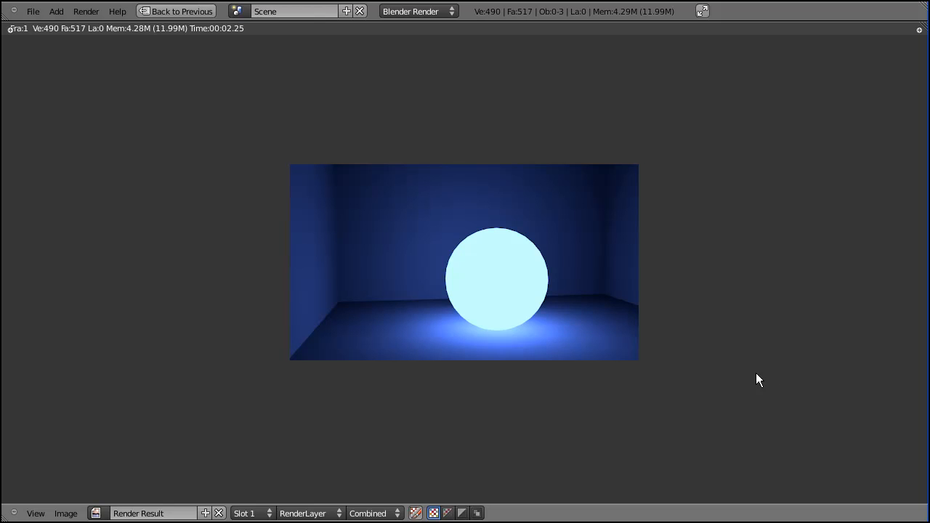
# Render the lamp-free scene lit only by the sphere, then return to the 3D scene
pyautogui.click(180, 12)
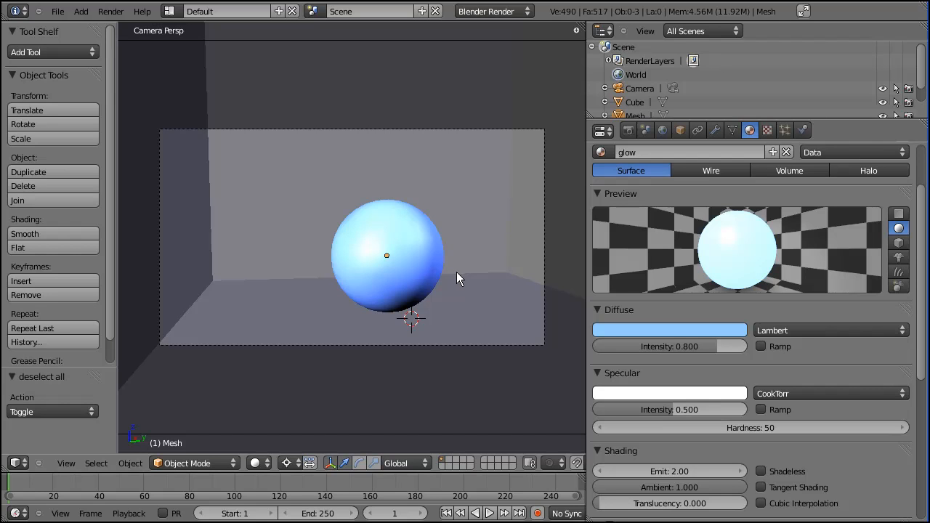
pyautogui.moveTo(457, 272)
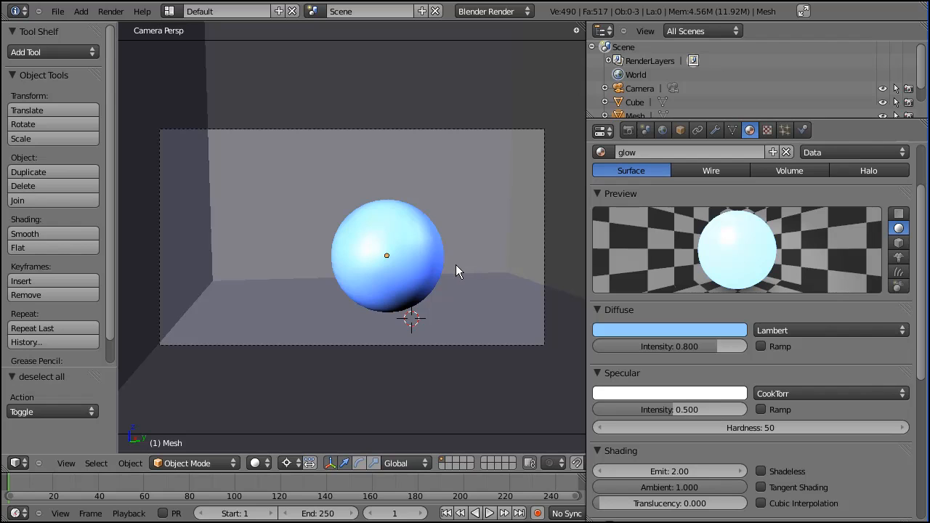
pyautogui.moveTo(463, 271)
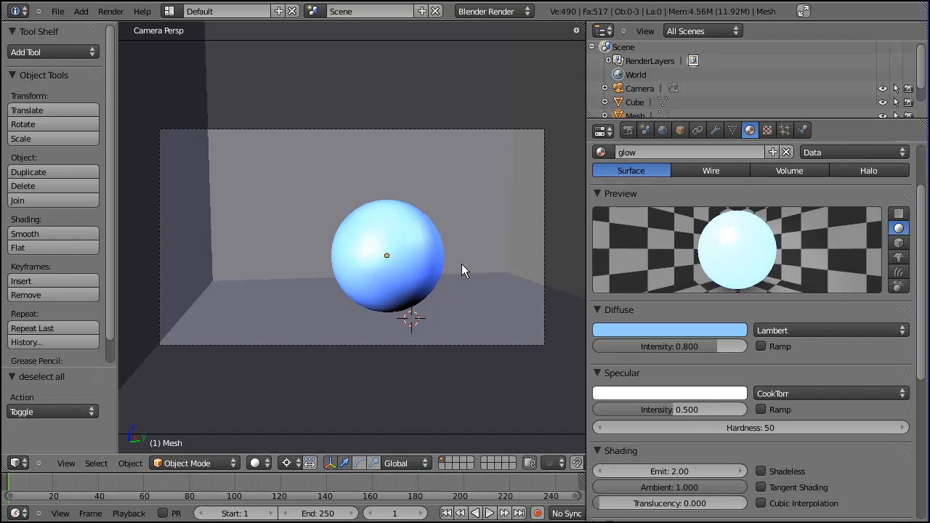